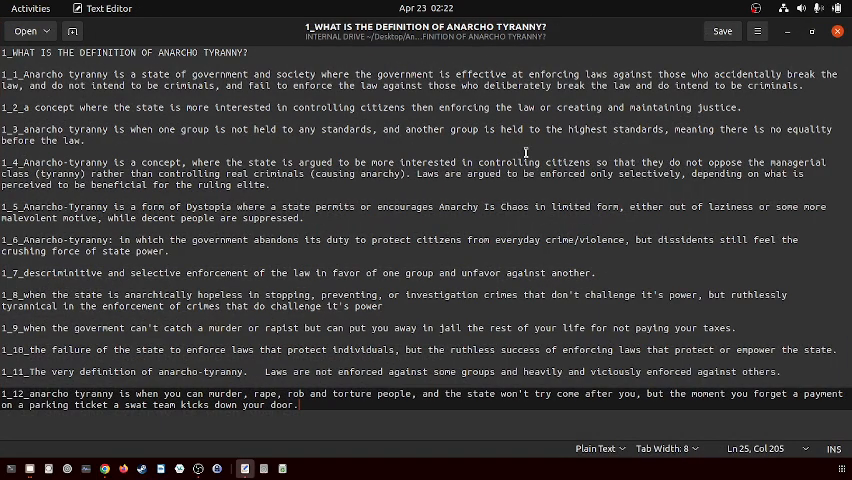
mouse_move(500, 160)
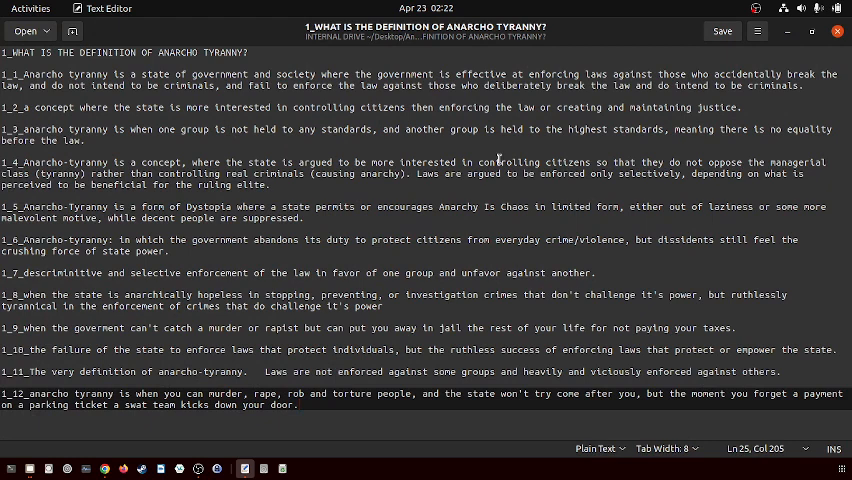
- Highlight definition 1 of anarcho-tyranny across its full line while reading it aloud
left_click(300, 406)
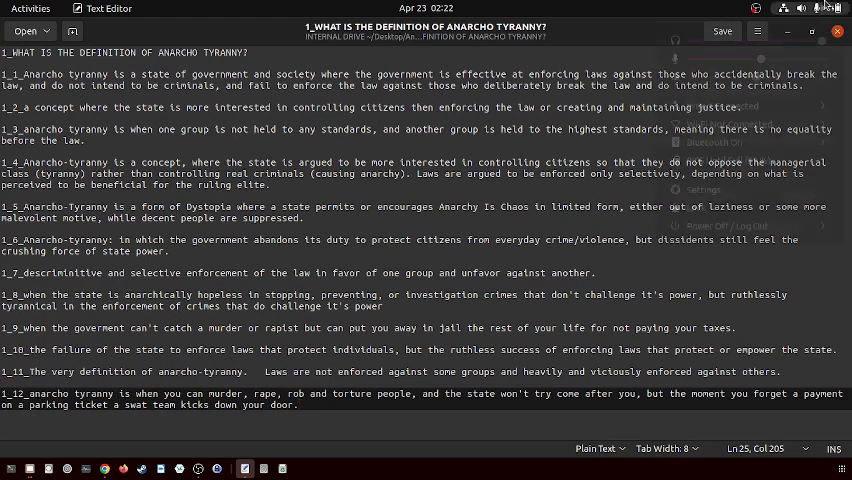
left_click(820, 8)
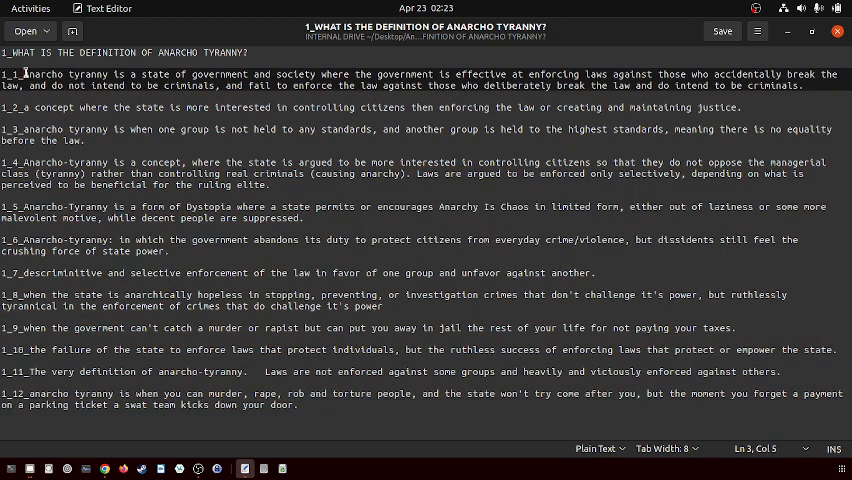
left_click_drag(26, 74, 264, 74)
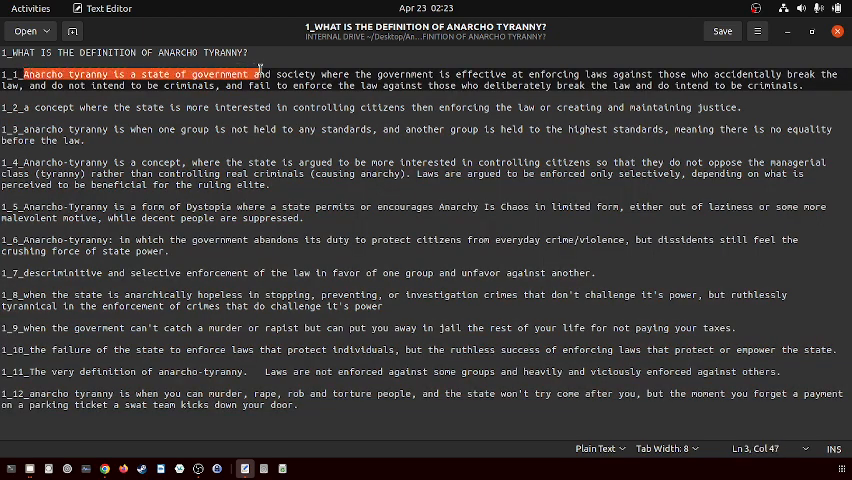
left_click_drag(260, 74, 570, 74)
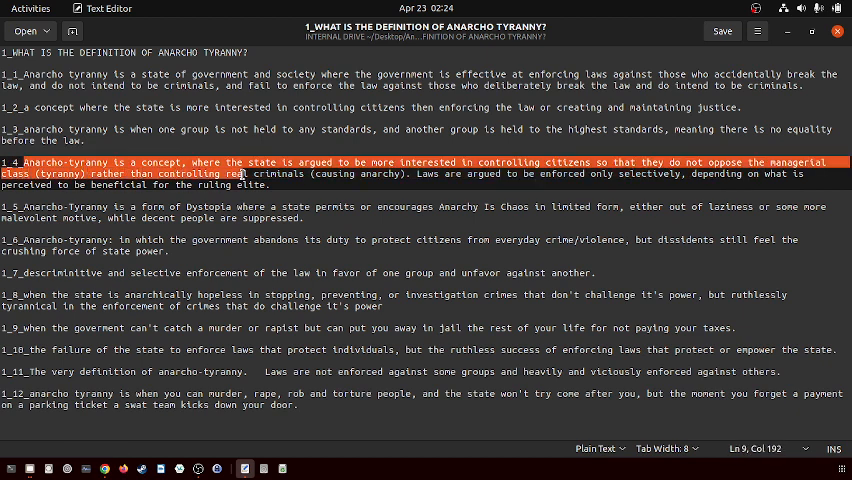
- Clear the highlight on definition 4, then highlight part of definition 5
left_click(406, 172)
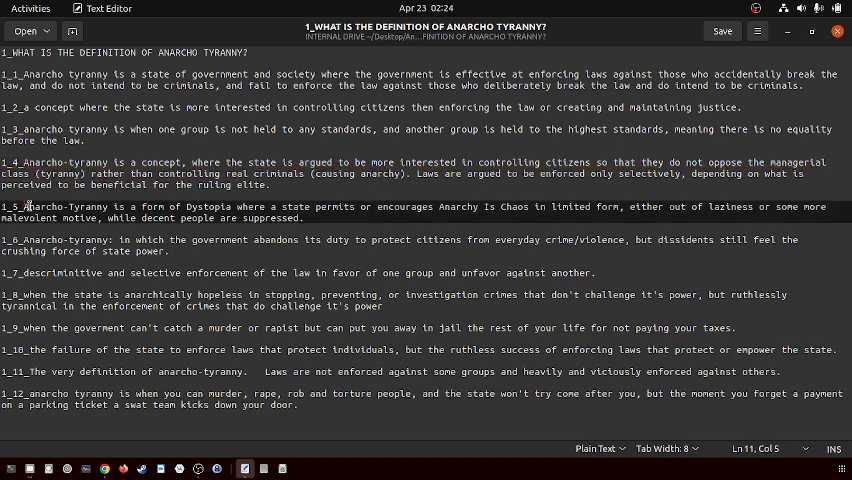
left_click_drag(20, 208, 214, 218)
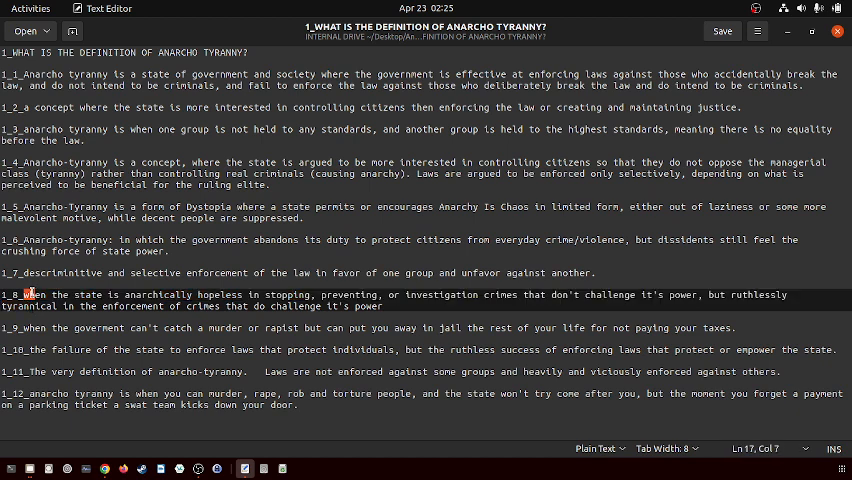
- Highlight definition 8, on the anarchically hopeless state, from its opening through the line
left_click_drag(30, 294, 144, 294)
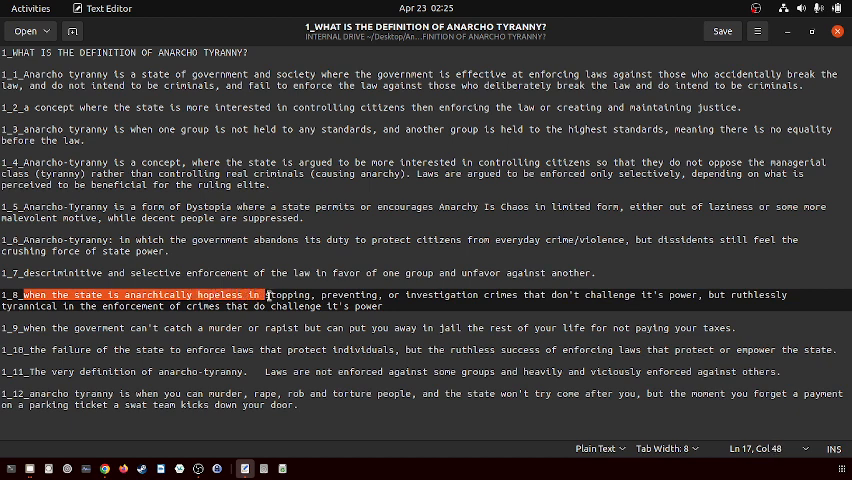
left_click_drag(268, 294, 440, 294)
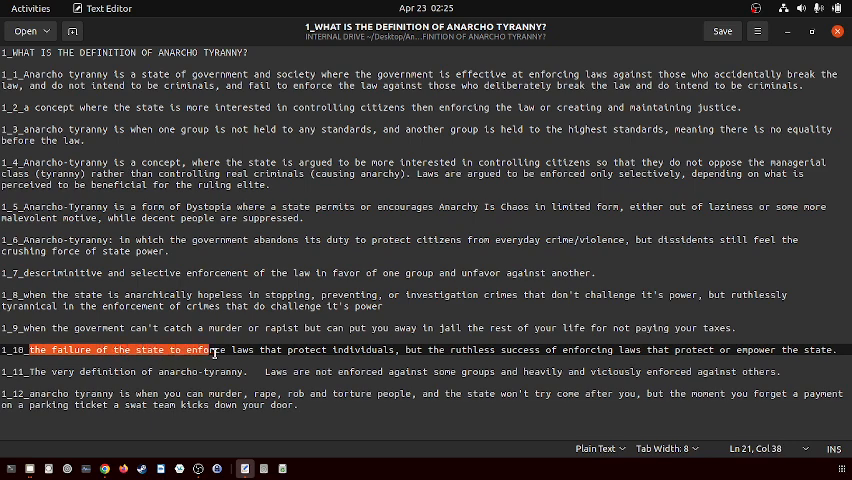
- Highlight definitions 11 and 12 in turn, then clear the selection at the end of definition 12
left_click_drag(220, 350, 528, 350)
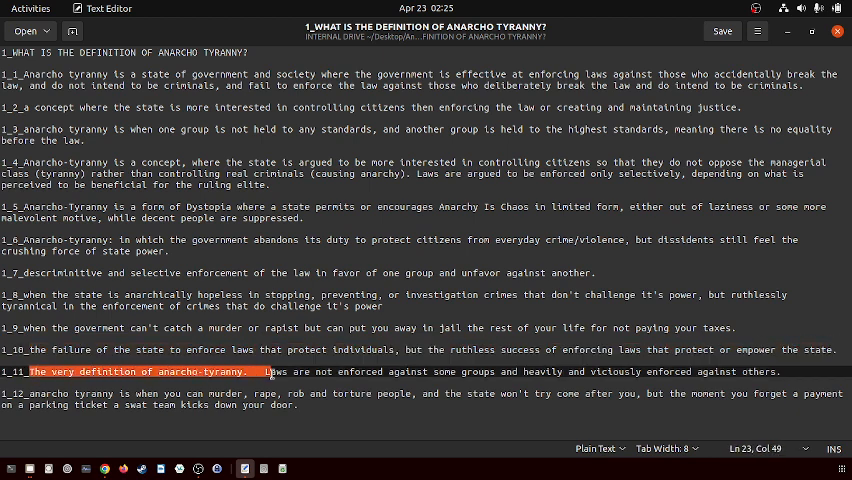
left_click_drag(256, 372, 536, 372)
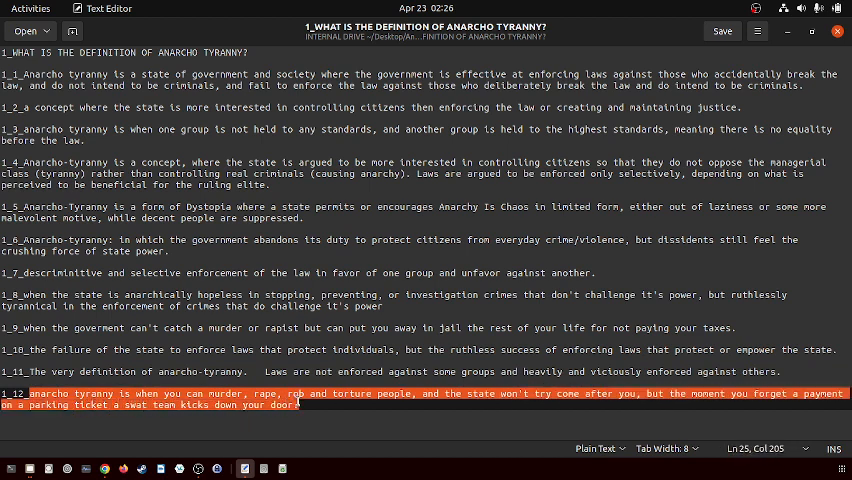
left_click(320, 412)
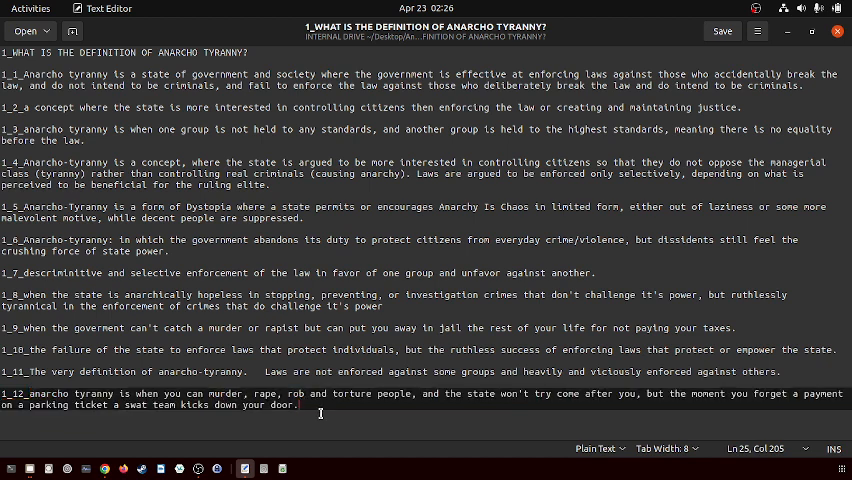